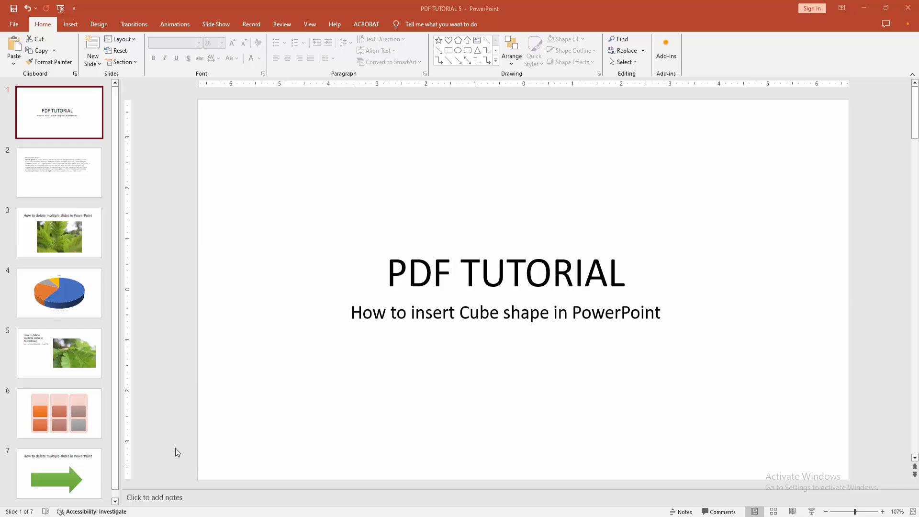
mouse_move(181, 376)
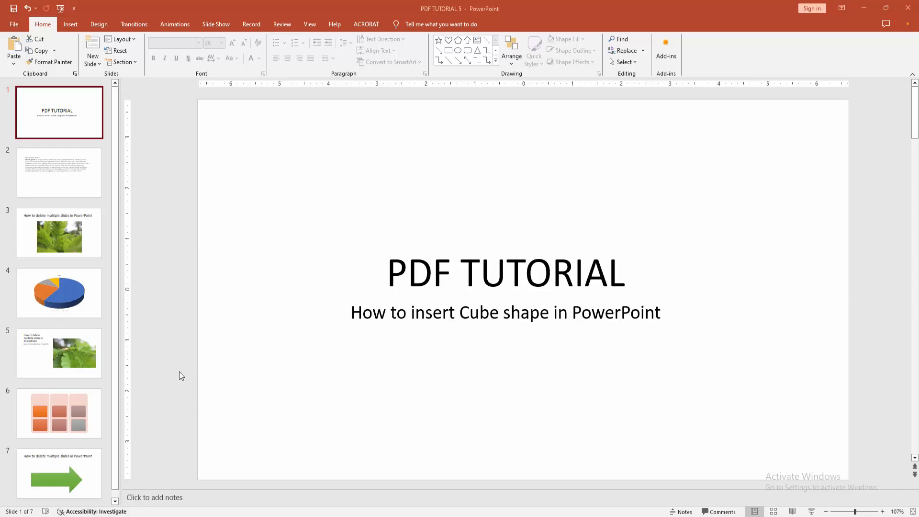
mouse_move(181, 368)
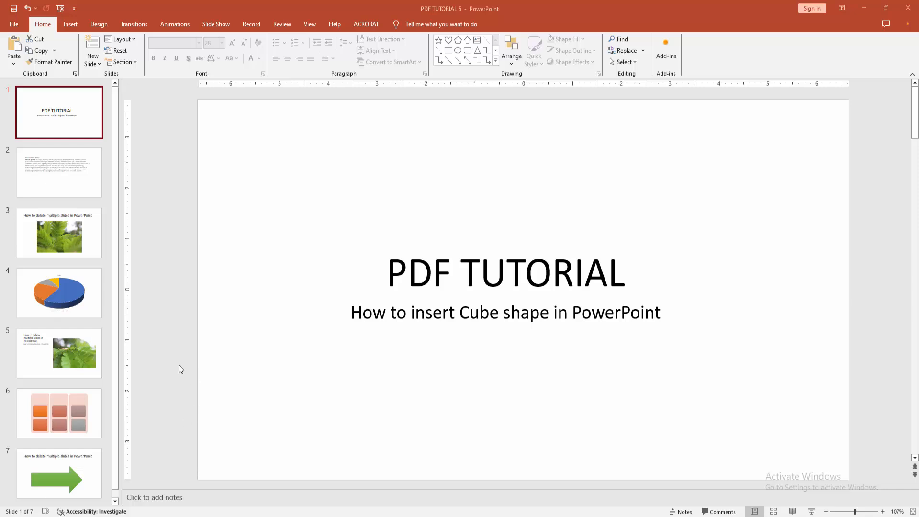
mouse_move(49, 28)
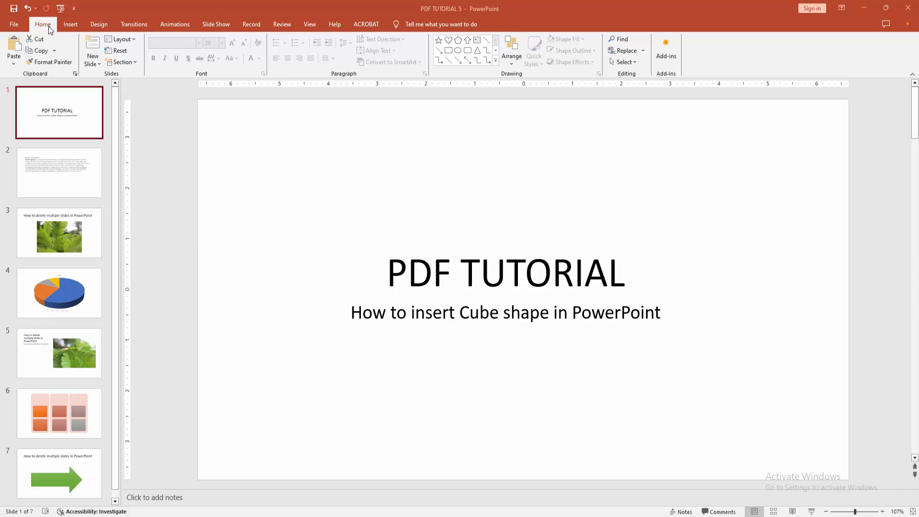
Insert a new blank slide 2 after the PDF TUTORIAL title slide.
left_click(92, 57)
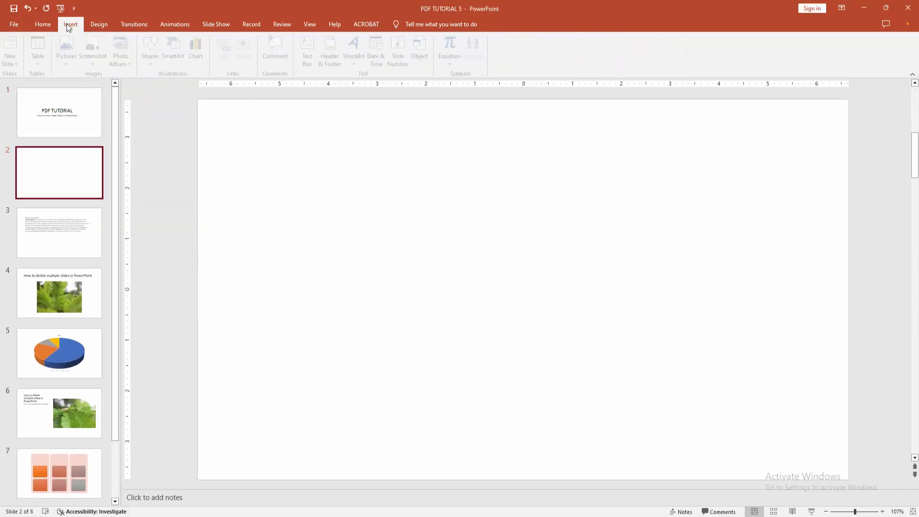
Show the Insert ribbon's Shapes gallery to find the Cube under Basic Shapes.
left_click(70, 24)
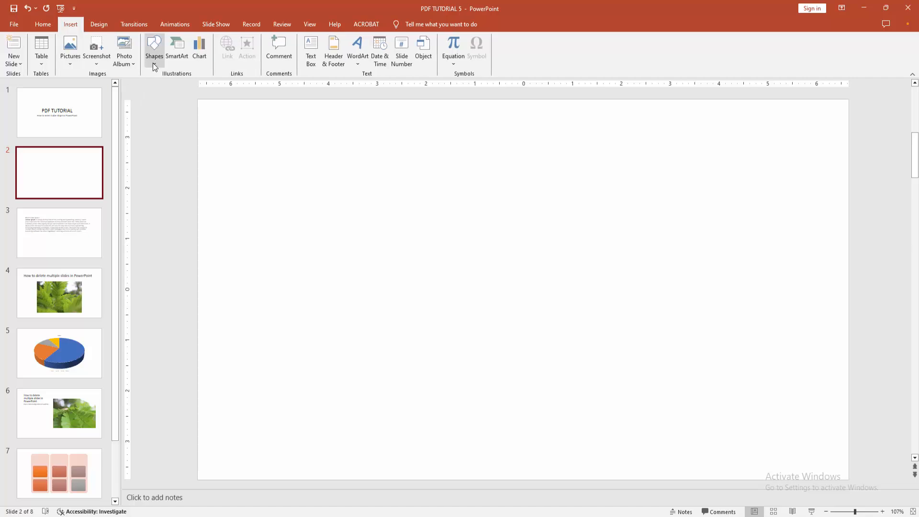
left_click(153, 49)
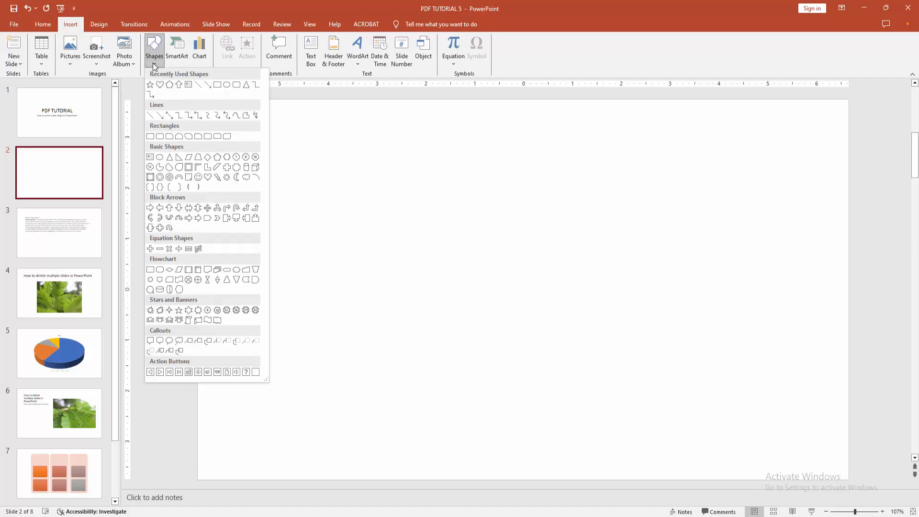
mouse_move(200, 238)
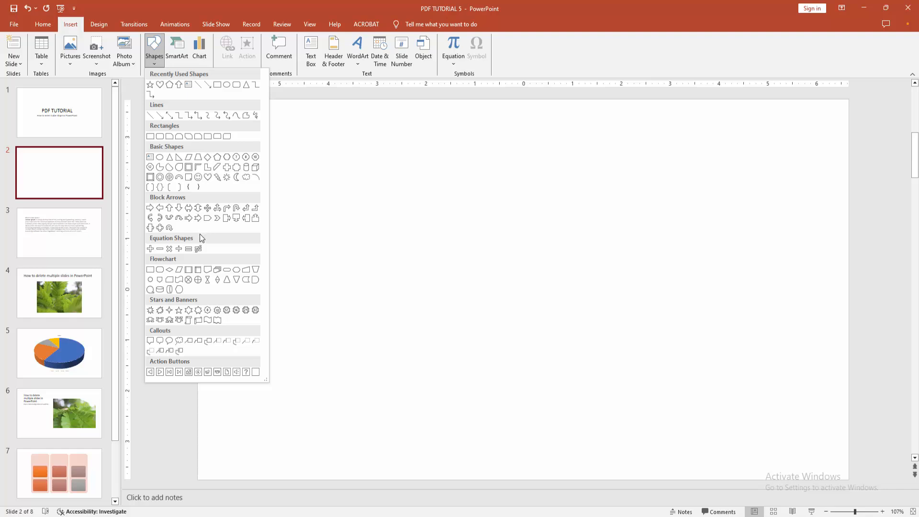
mouse_move(199, 299)
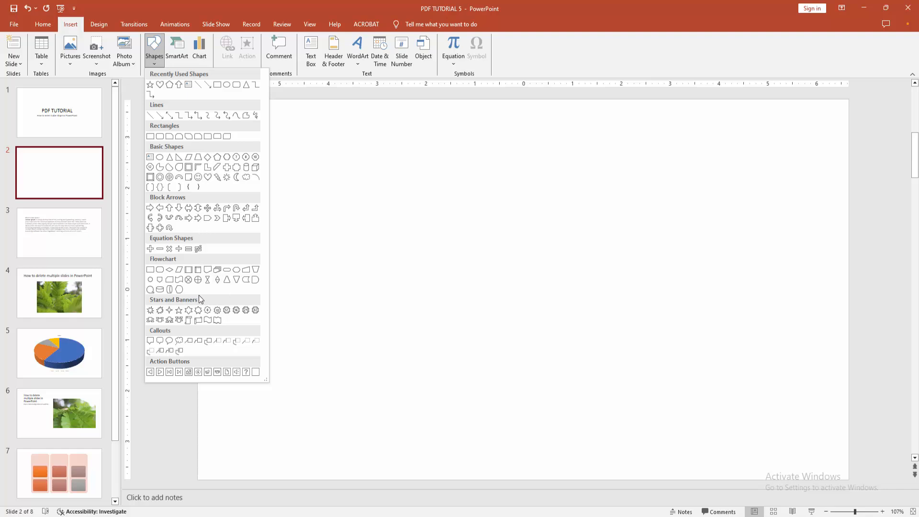
mouse_move(241, 250)
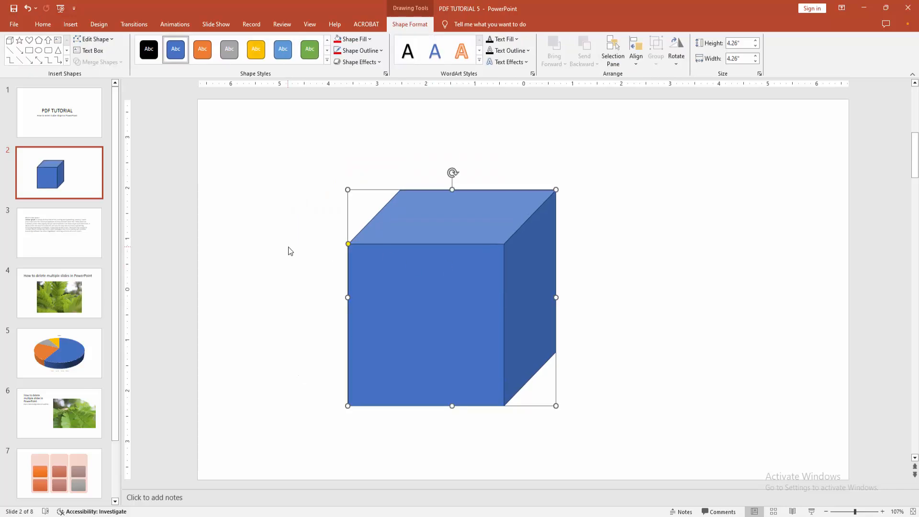
mouse_move(385, 5)
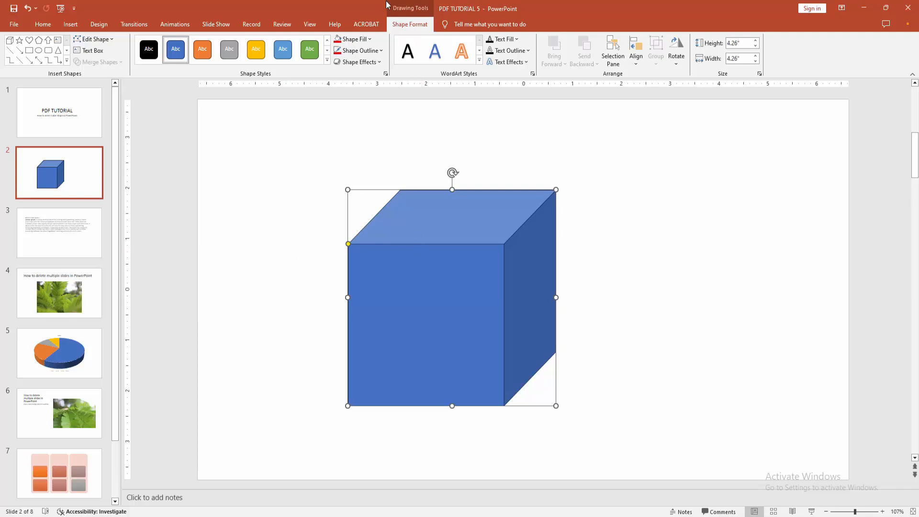
Restyle the cube on slide 2 with an orange gradient preset from Shape Styles.
left_click(354, 38)
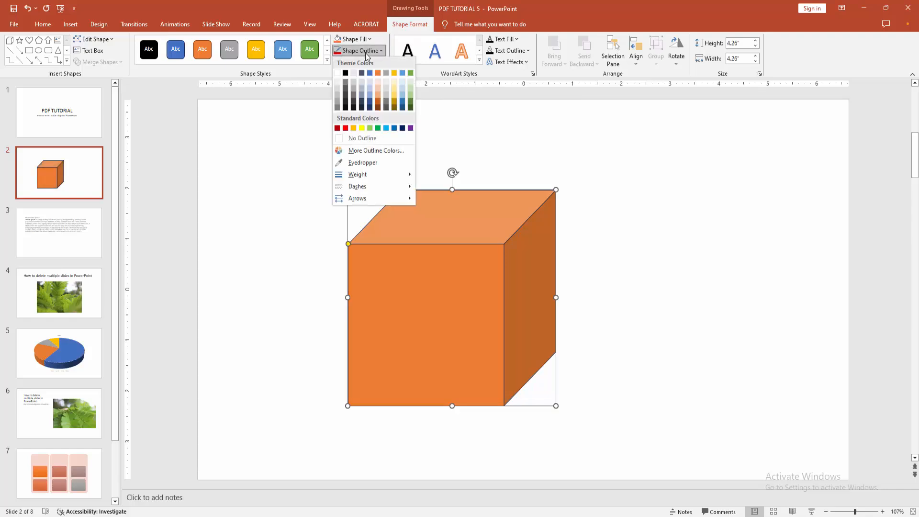
left_click(337, 72)
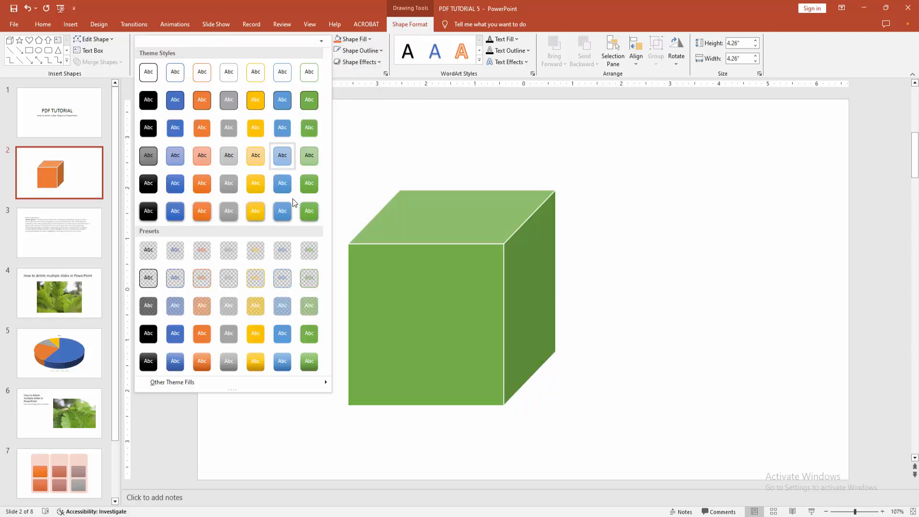
mouse_move(255, 211)
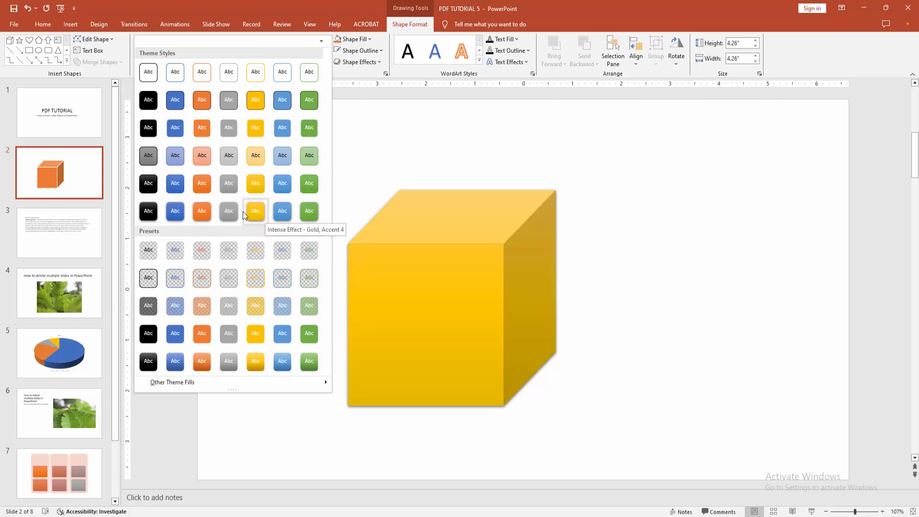
left_click(202, 210)
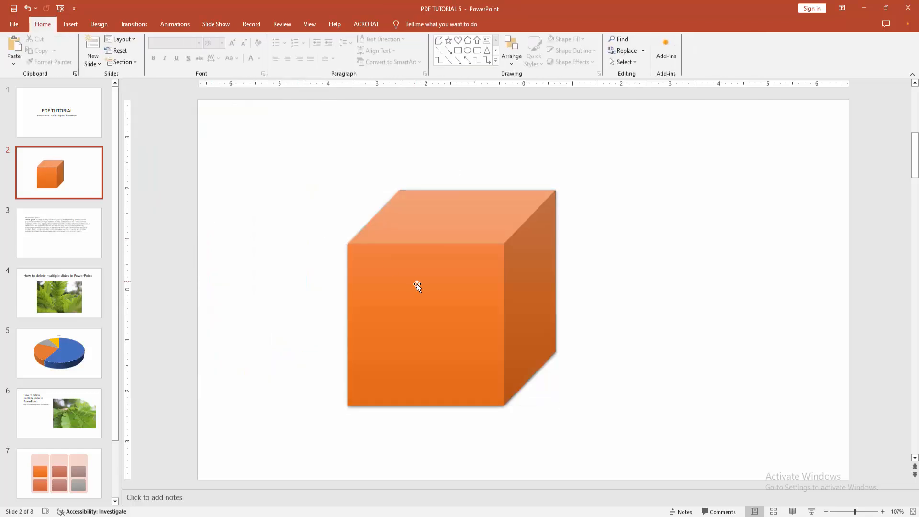
left_click(417, 286)
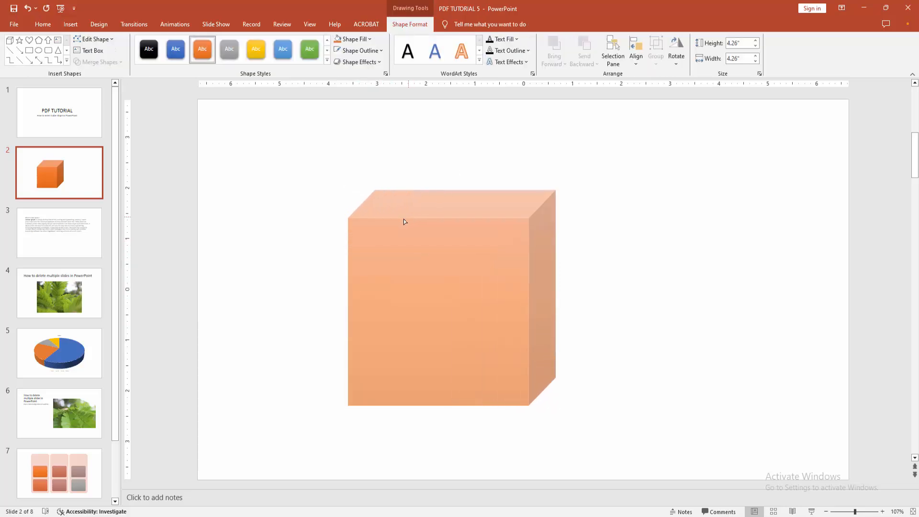
left_click(284, 253)
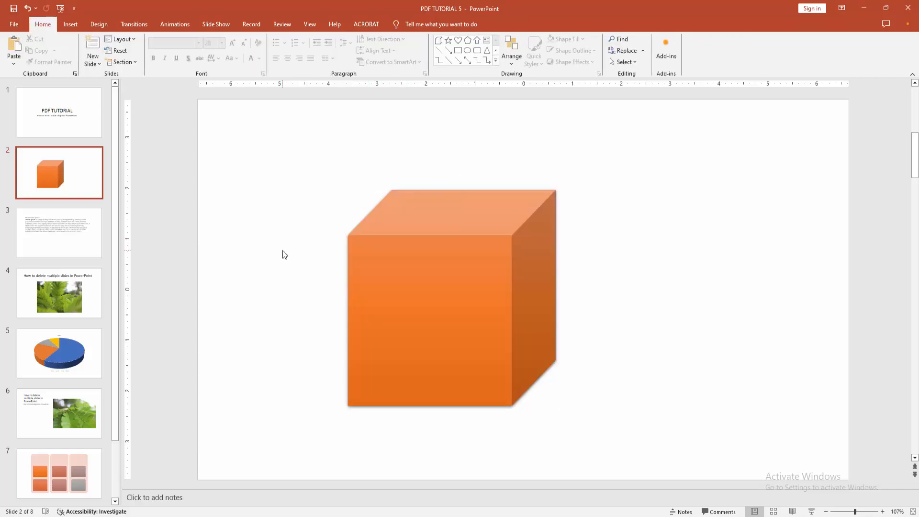